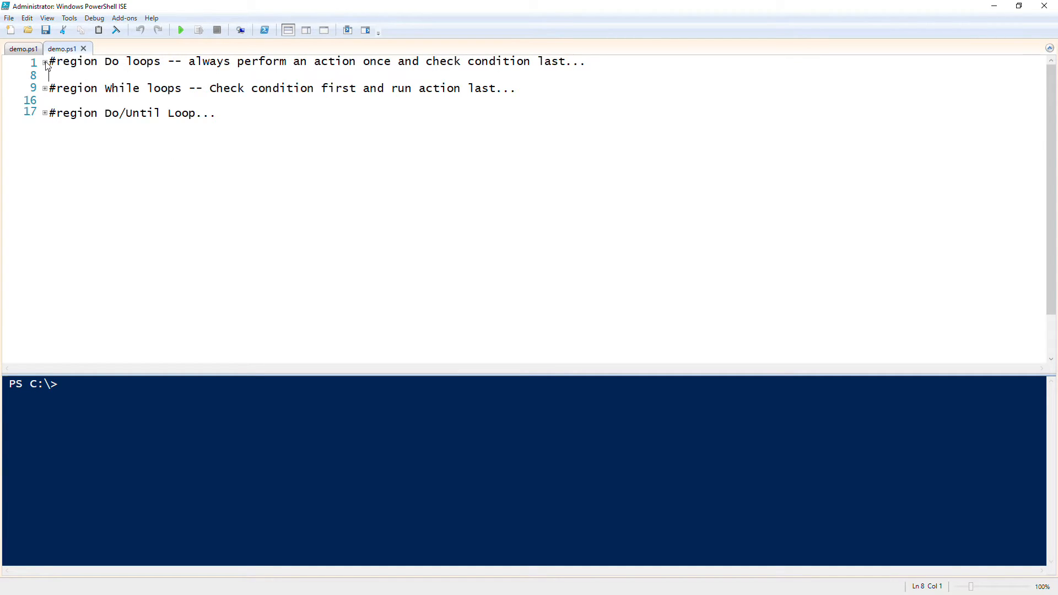
Expand the collapsed Do loops region to reveal its do/while service example
click(44, 62)
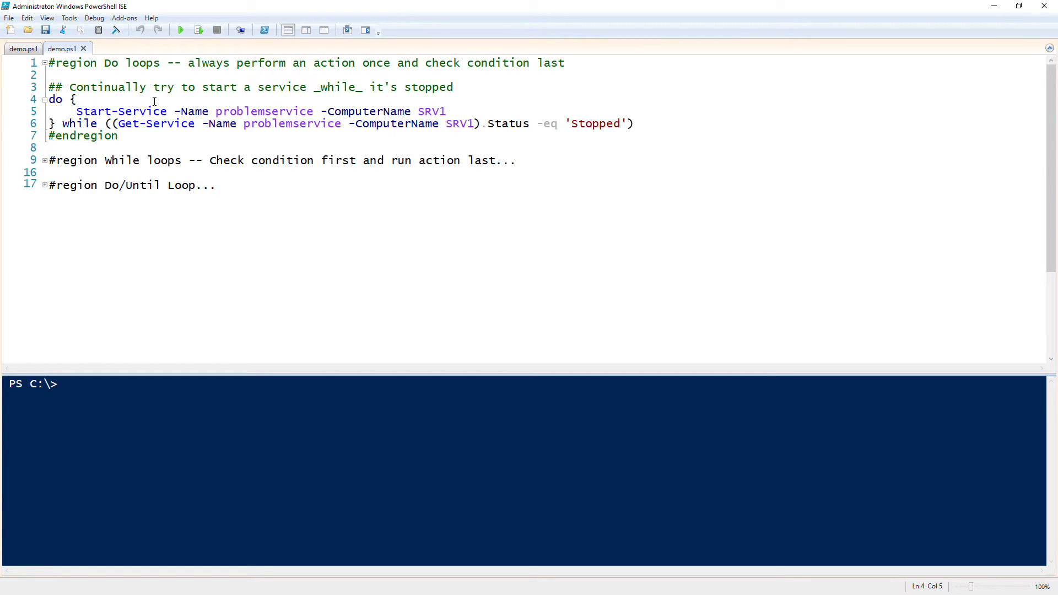
Place the cursor on problemservice in line 5 to begin retyping the service name
click(76, 99)
text(w)
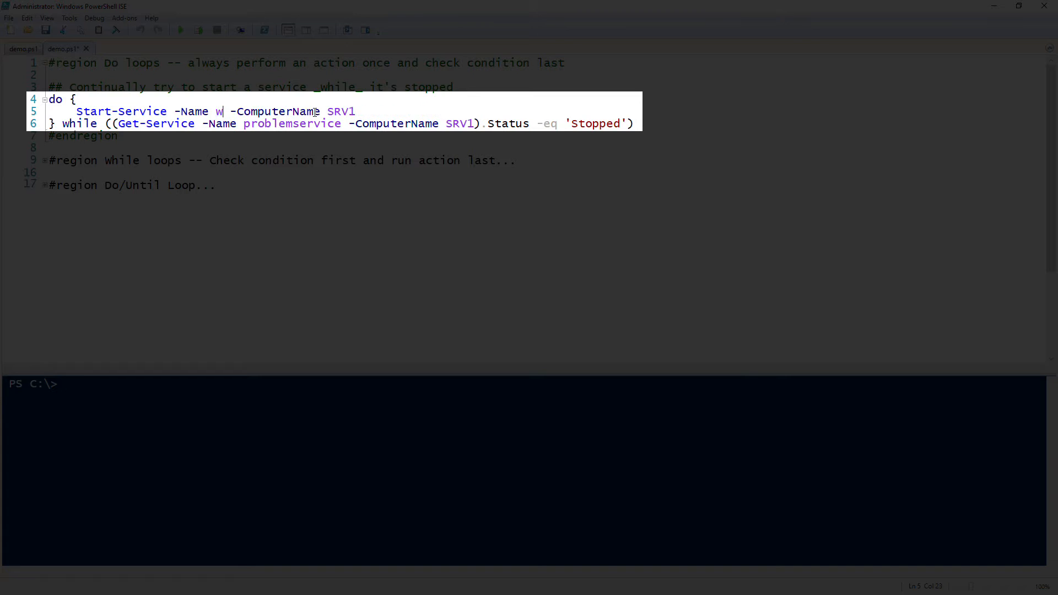
Point both do/while lines at local wuauserv, dropping -ComputerName SRV1, then run Start-Service
text(uauserv)
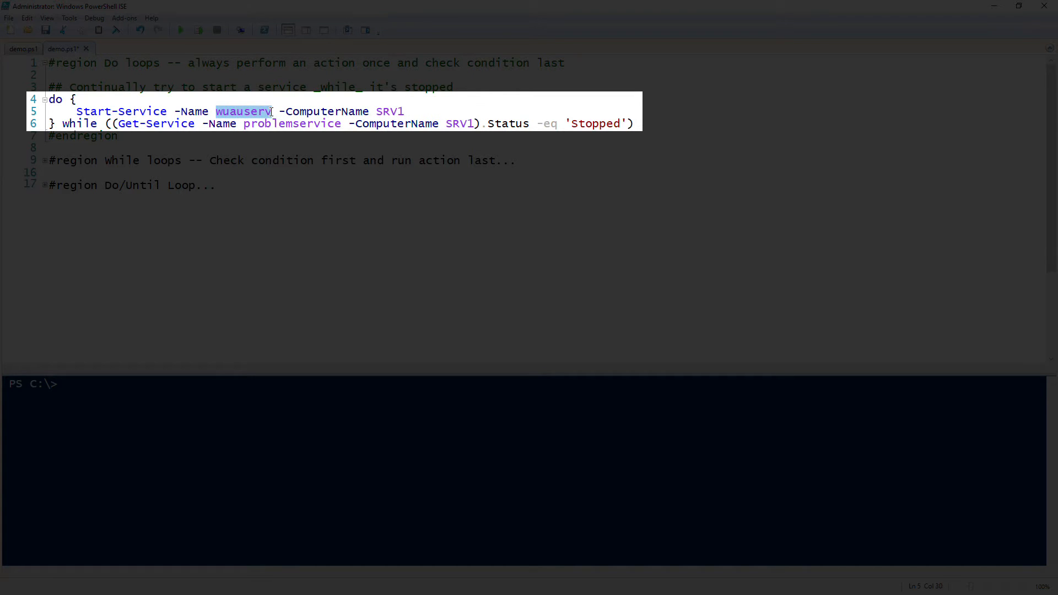
double_click(291, 124)
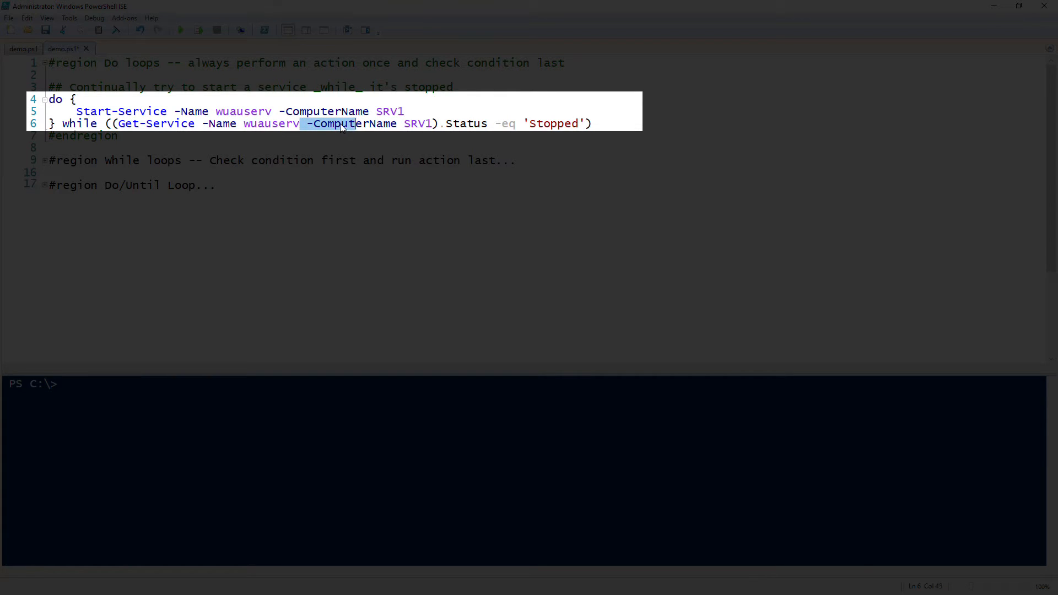
key(Delete)
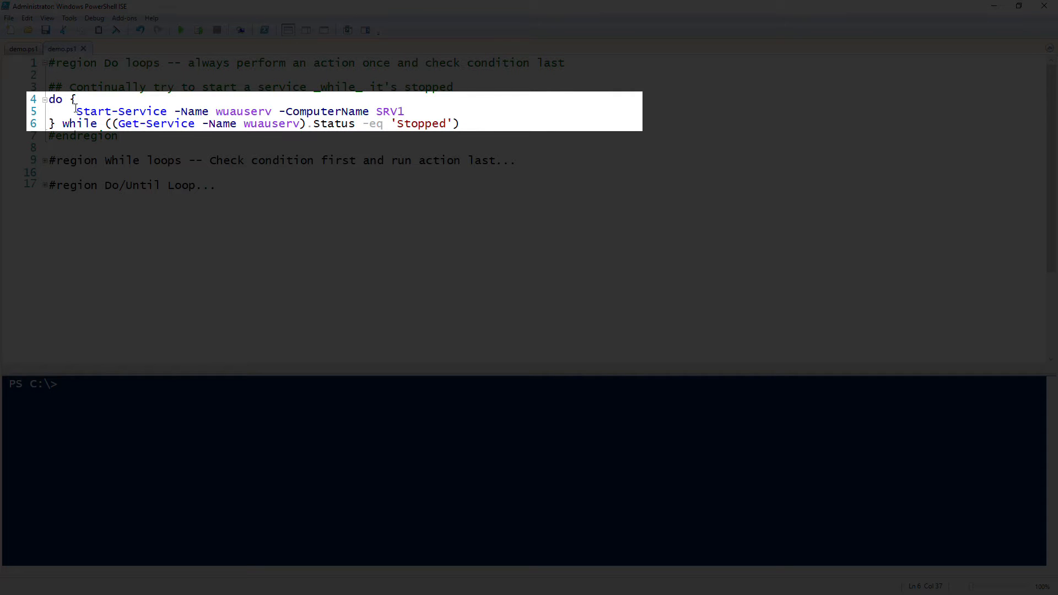
drag(76, 111, 403, 111)
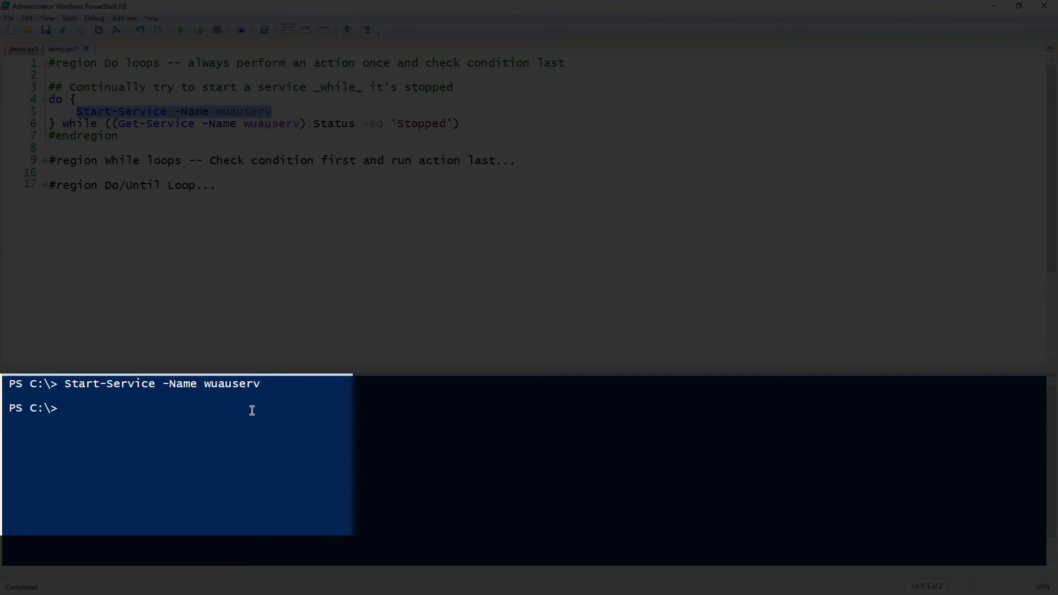
Run Get-Service -Name wuauserv in the console, then expand the While loops region
text(get-serv)
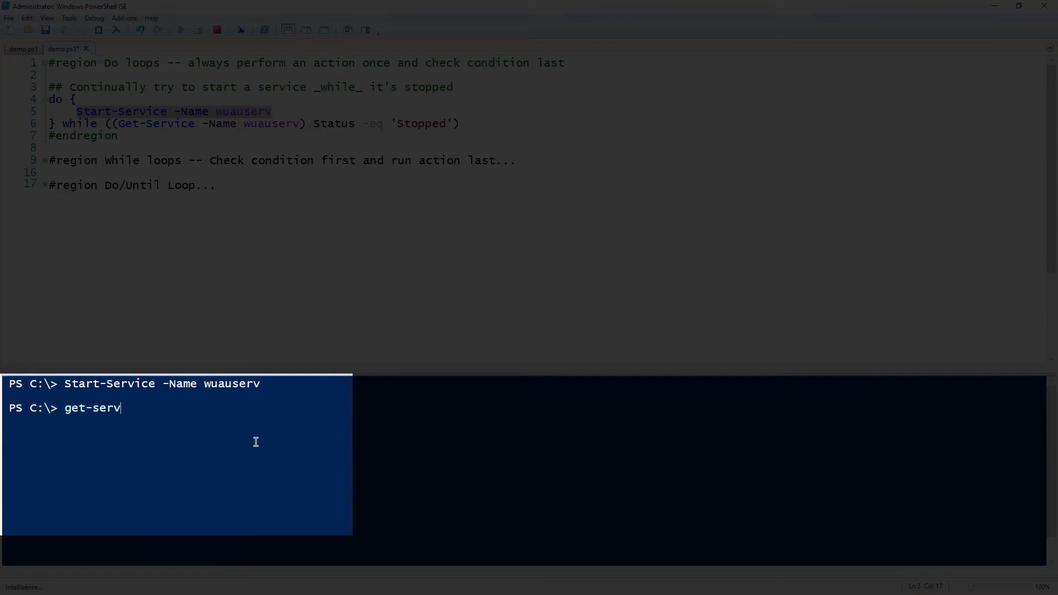
text(ice -Name wuauserv)
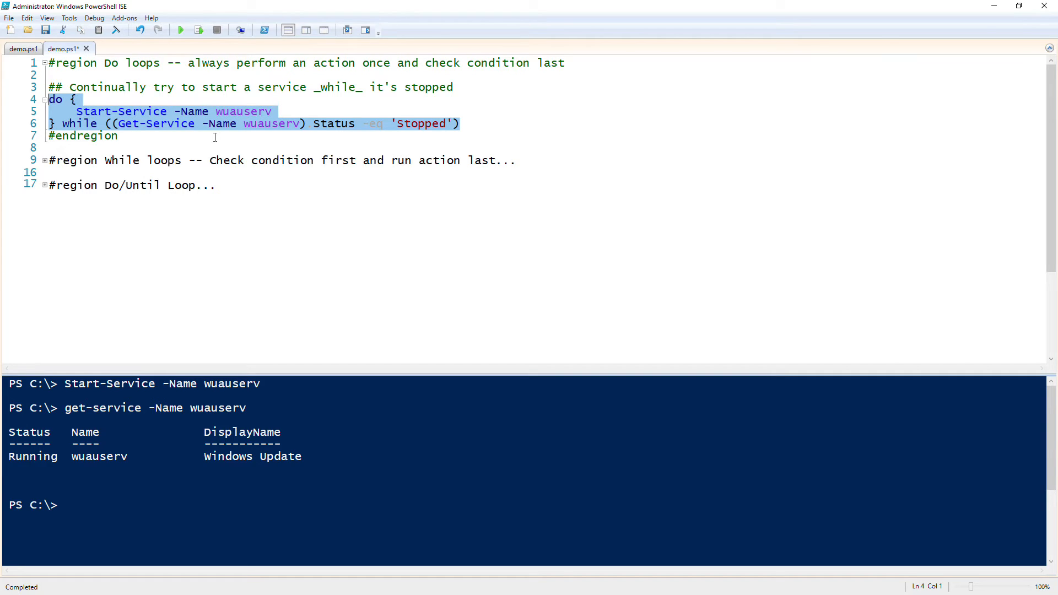
click(199, 30)
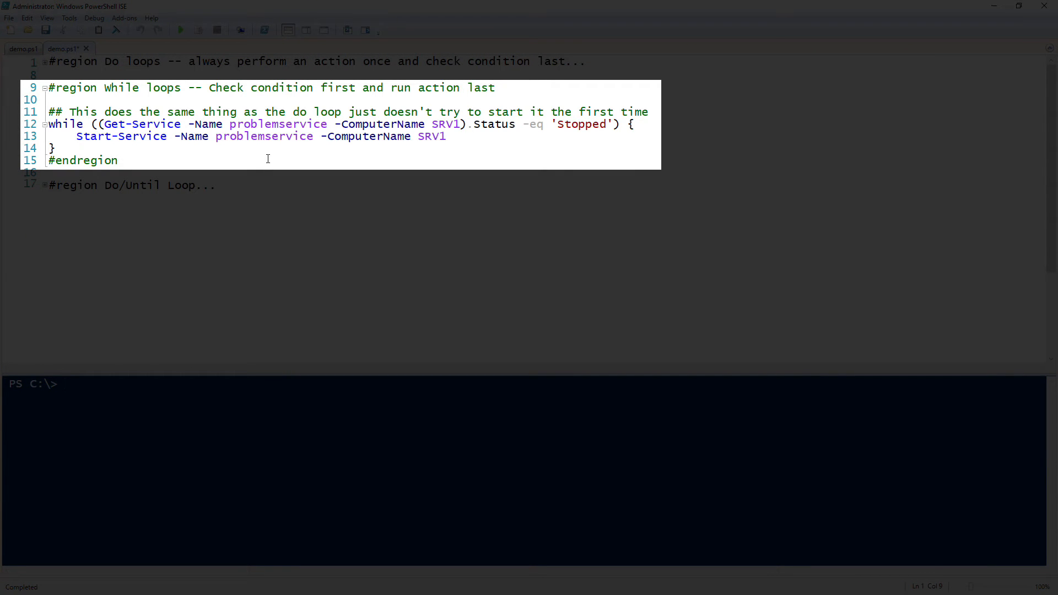
mouse_move(145, 232)
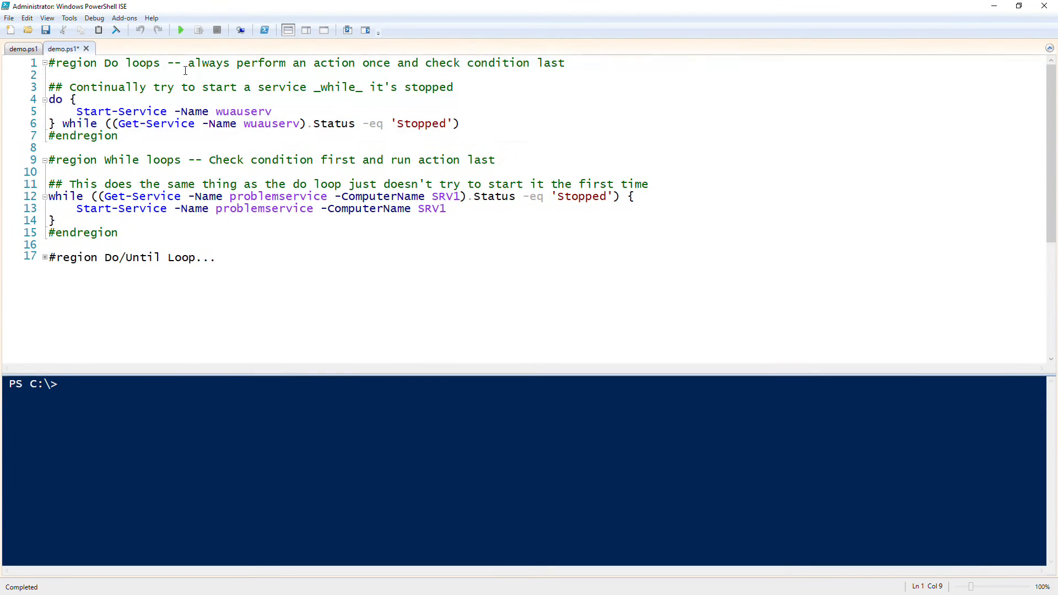
Replace problemservice -ComputerName SRV1 with wuauserv on while loop lines 12 and 13
double_click(271, 123)
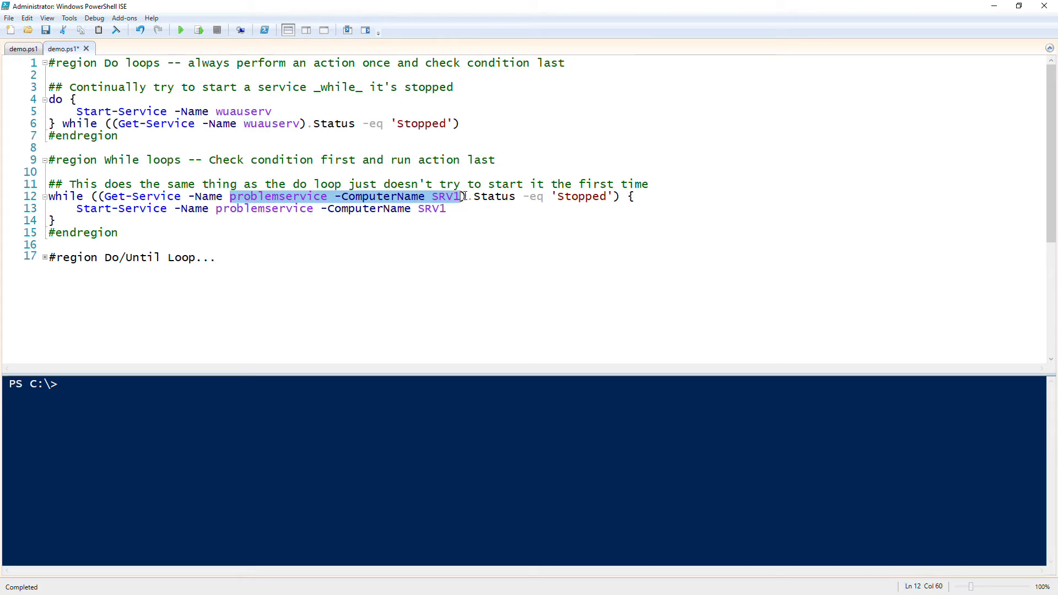
text(wuauserv)
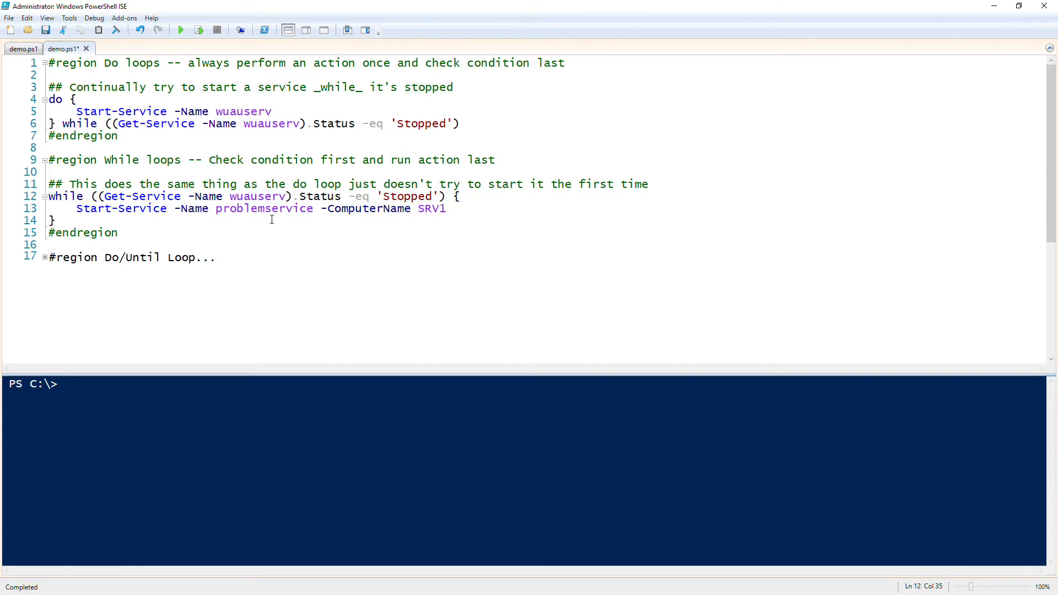
drag(216, 209, 412, 208)
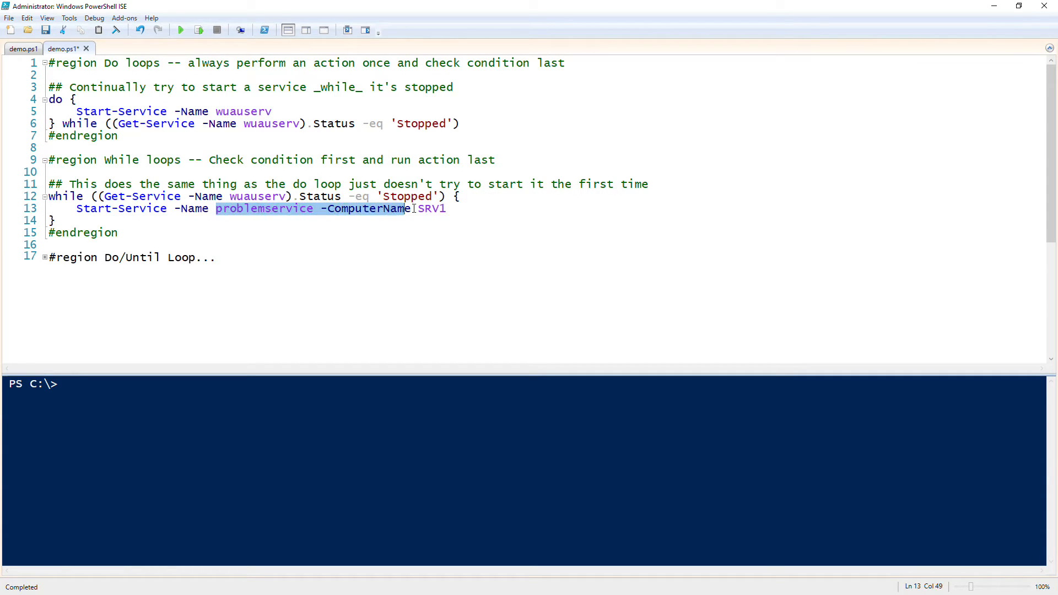
text(wuauserv)
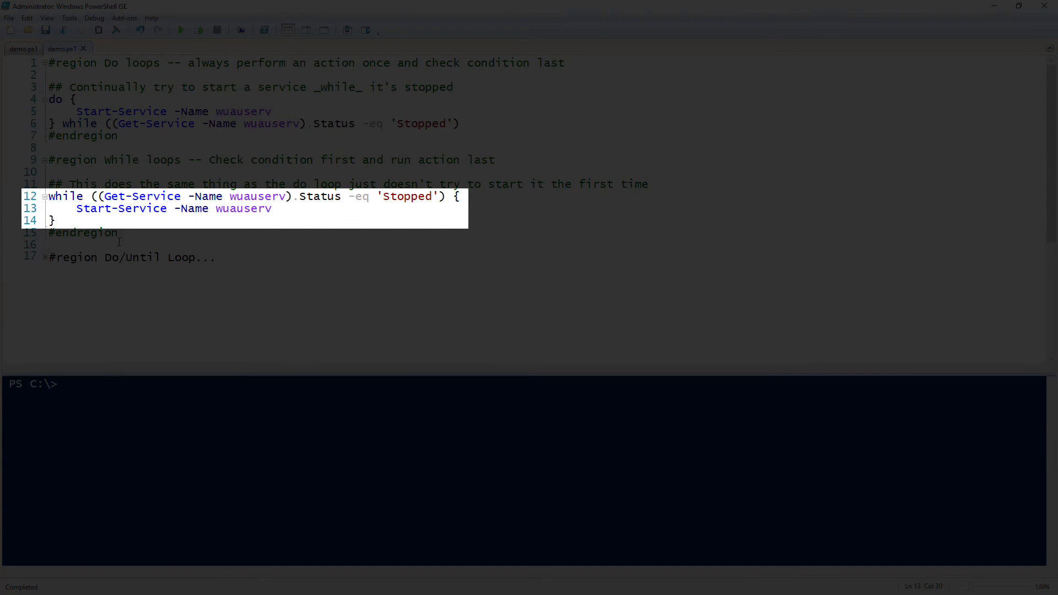
mouse_move(98, 195)
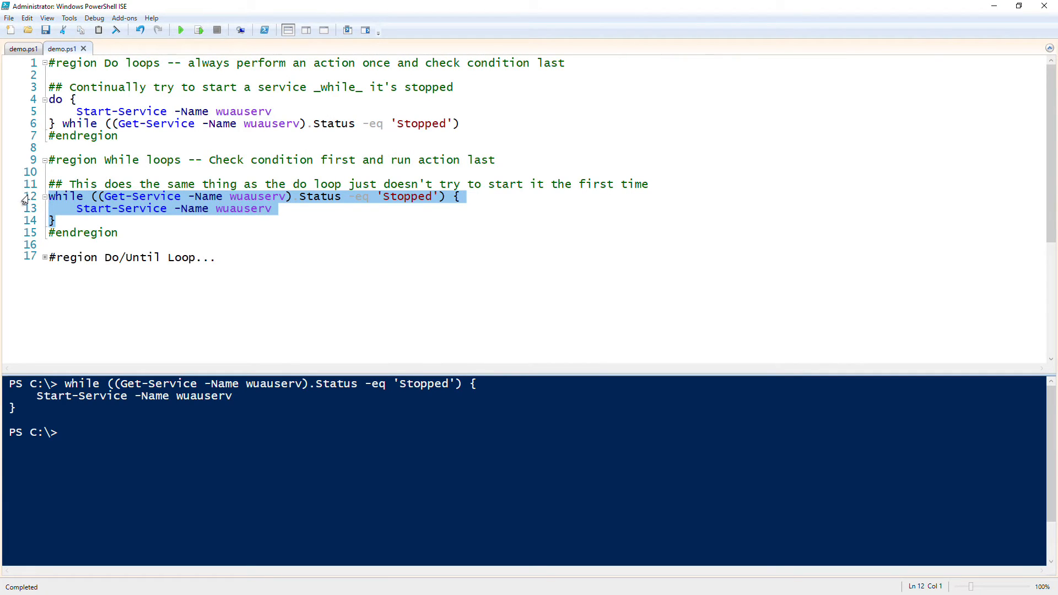
mouse_move(74, 262)
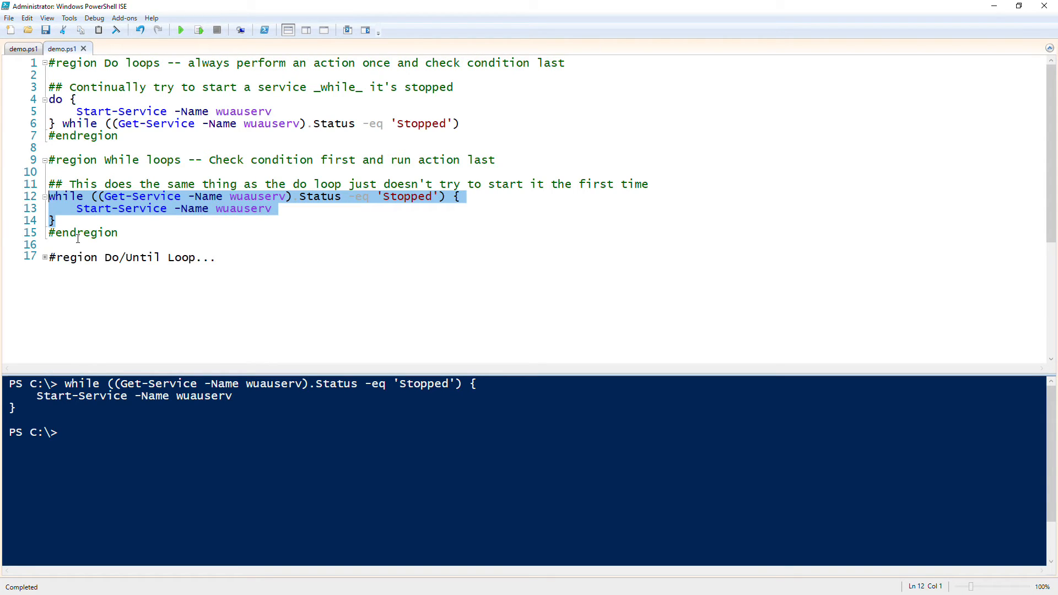
Change the while condition's status from 'Stopped' to 'Started', then to 'Running'
click(386, 196)
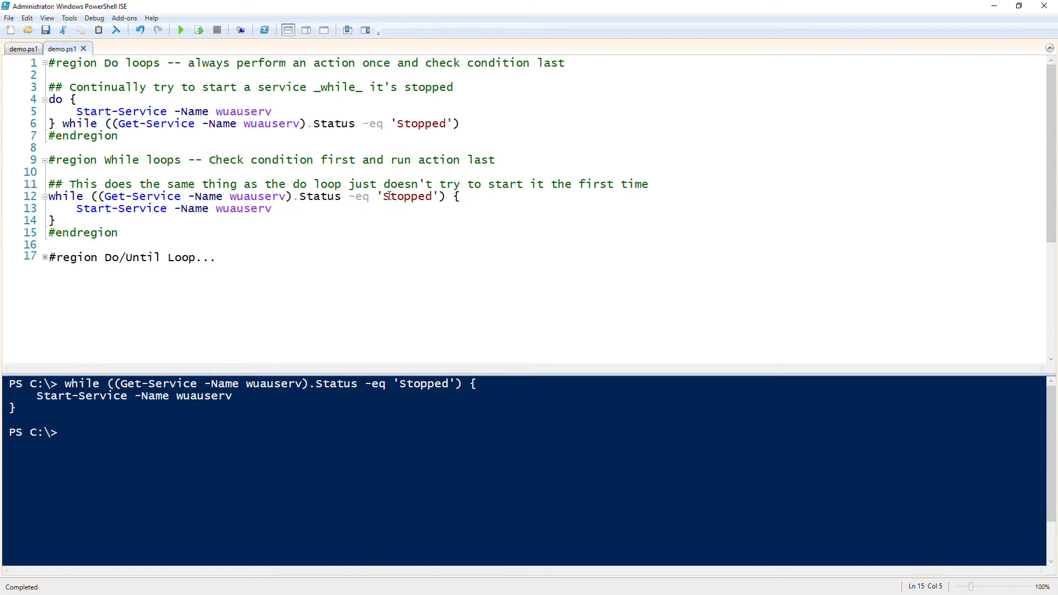
double_click(406, 196)
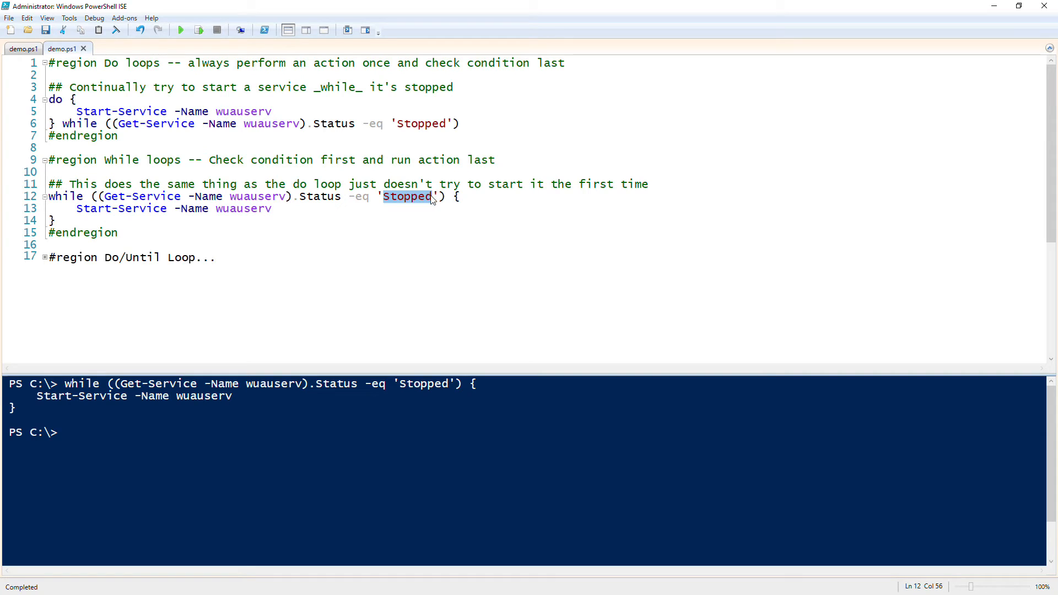
text(Started)
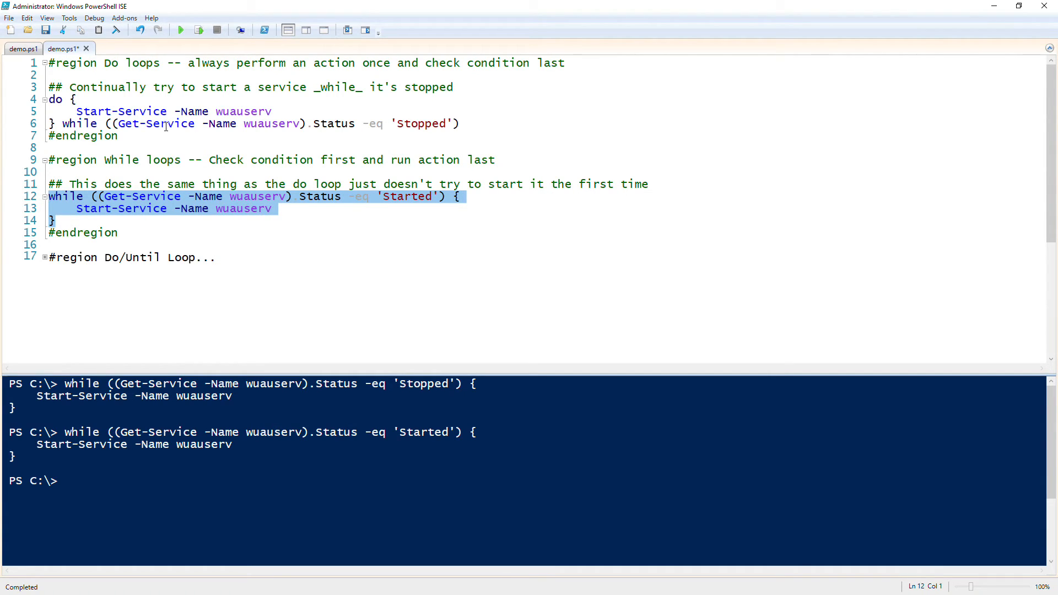
click(142, 185)
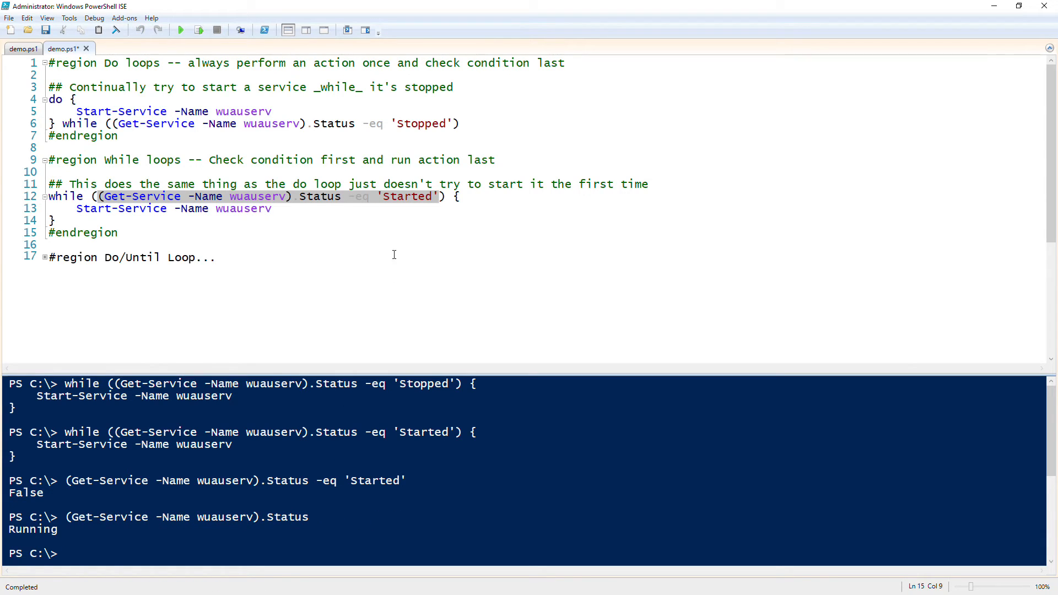
double_click(406, 196)
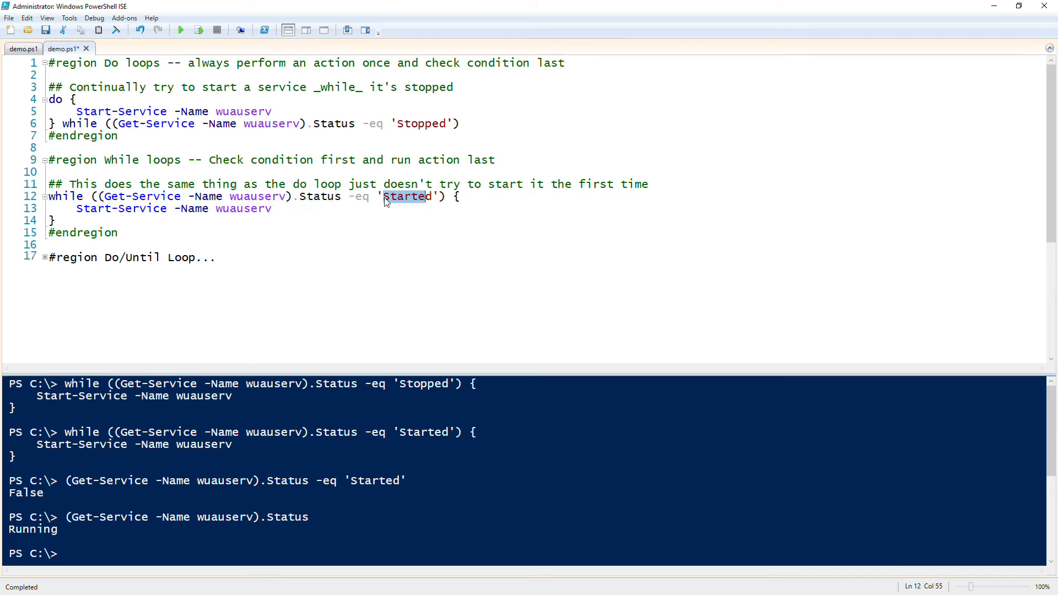
text(running)
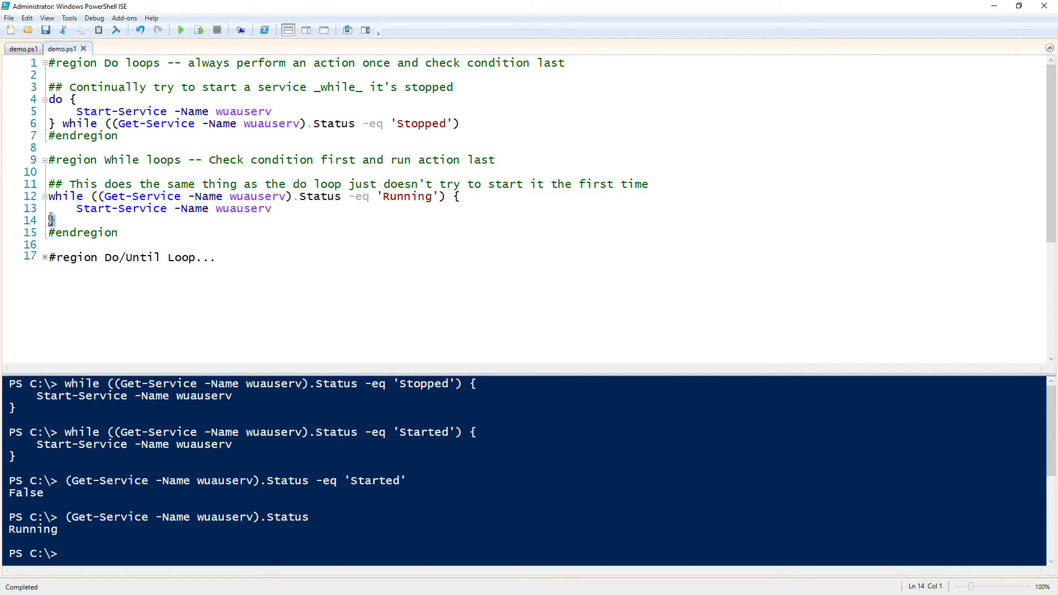
Select the revised while loop on lines 12–14 and run the selection
click(199, 30)
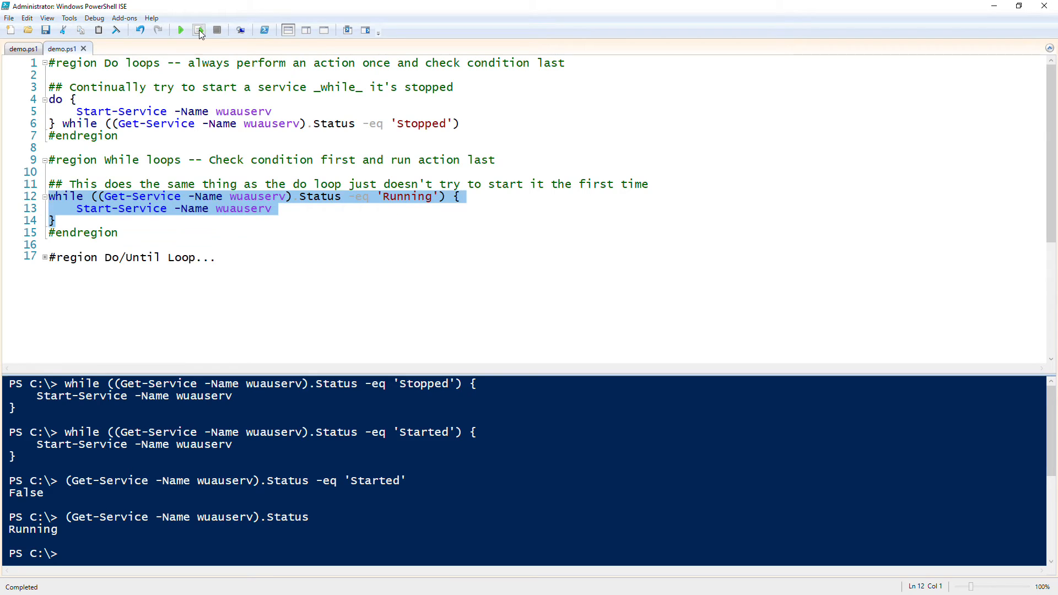
click(180, 30)
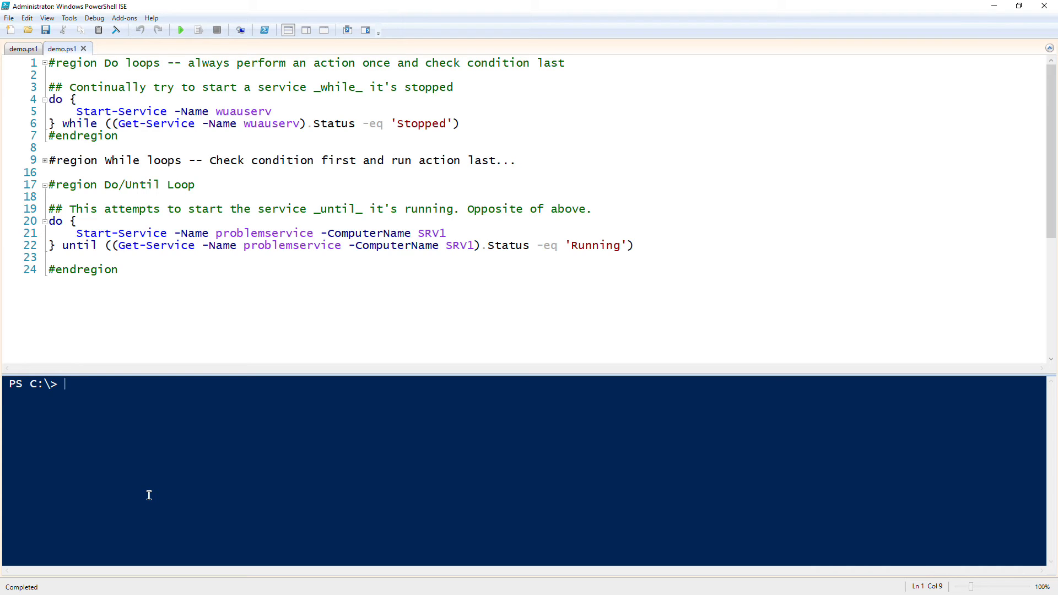
mouse_move(251, 215)
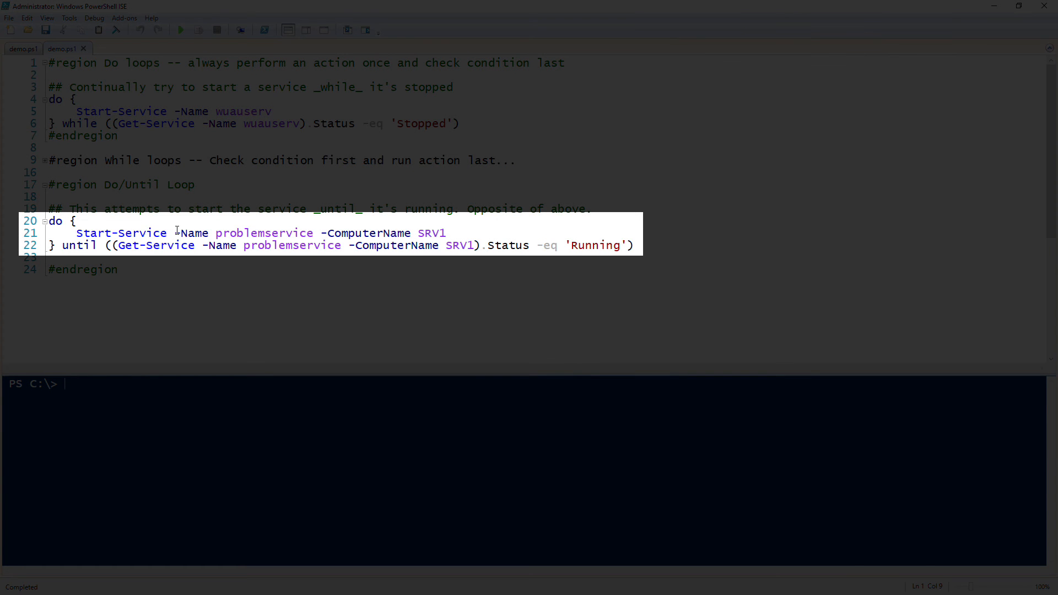
Replace problemservice -ComputerName SRV1 with wuauserv on line 21 and select line 22's service name
drag(174, 233, 425, 233)
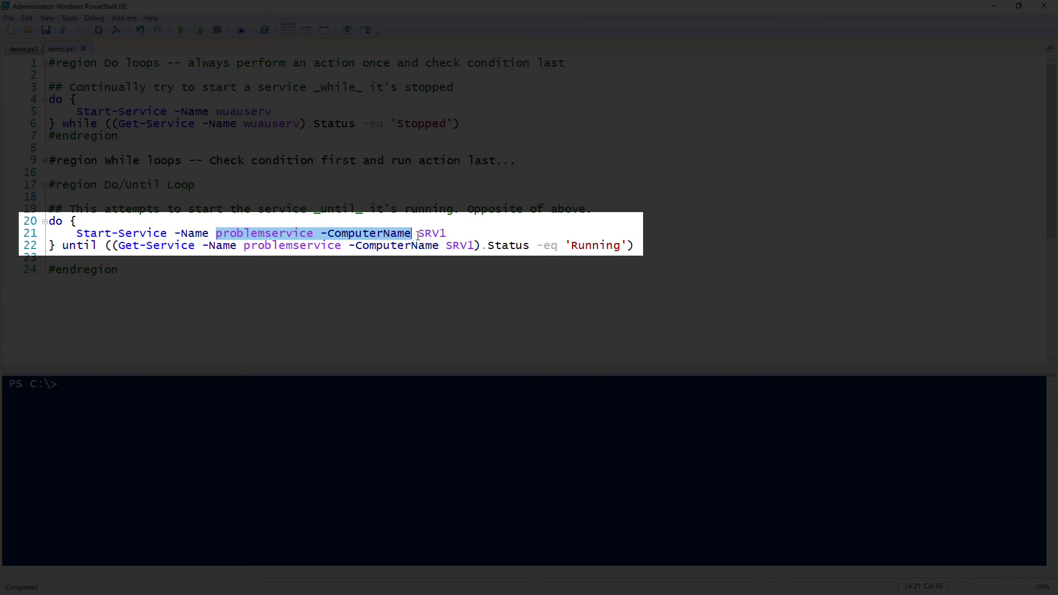
text(wu)
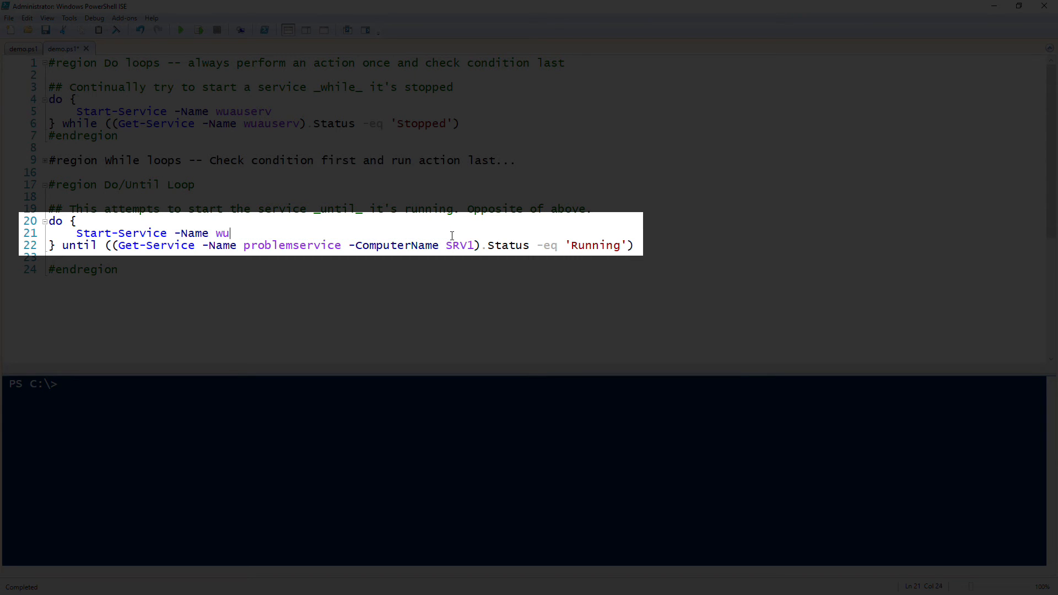
text(auserv)
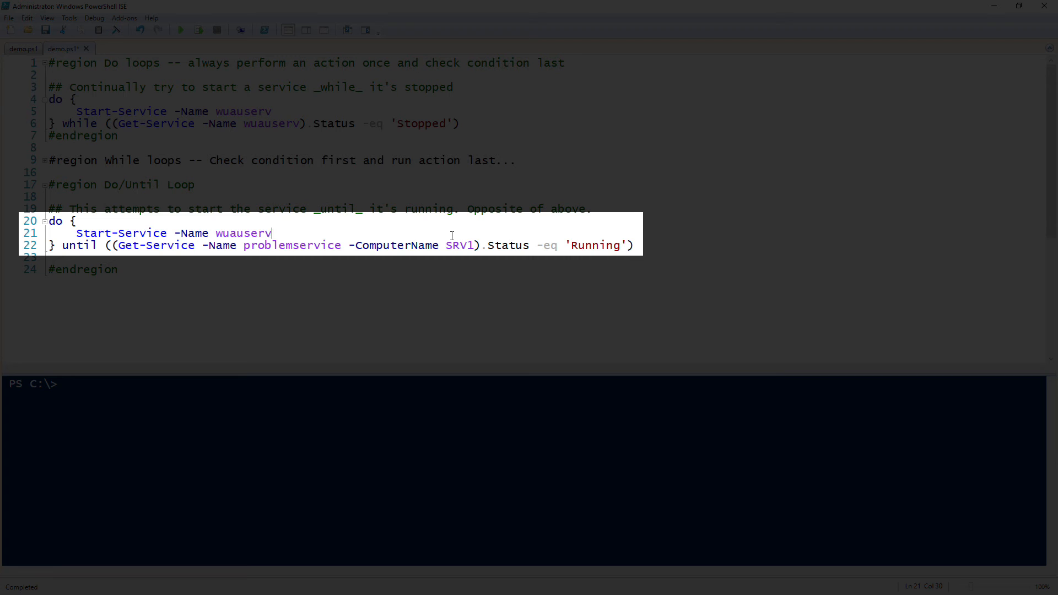
double_click(243, 232)
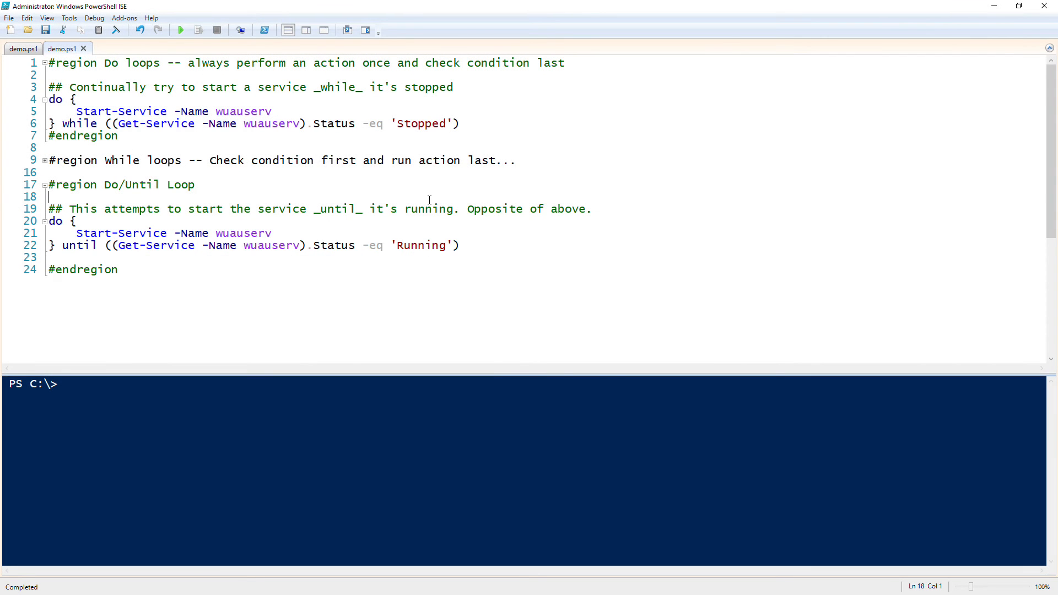
mouse_move(422, 141)
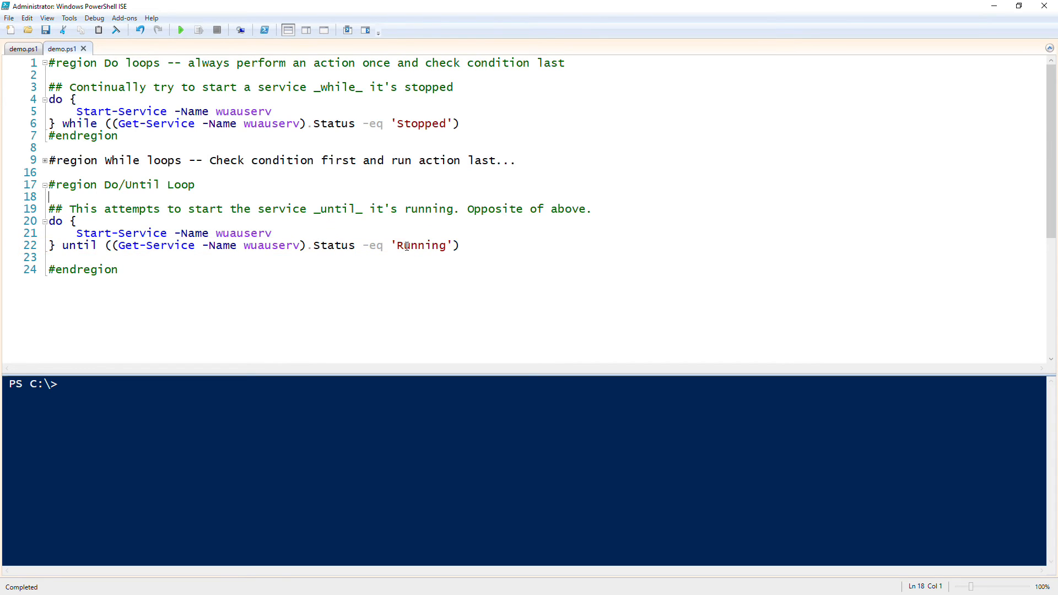
Run the do/until loop on lines 20–22 and start editing its 'Running' condition
drag(48, 220, 459, 245)
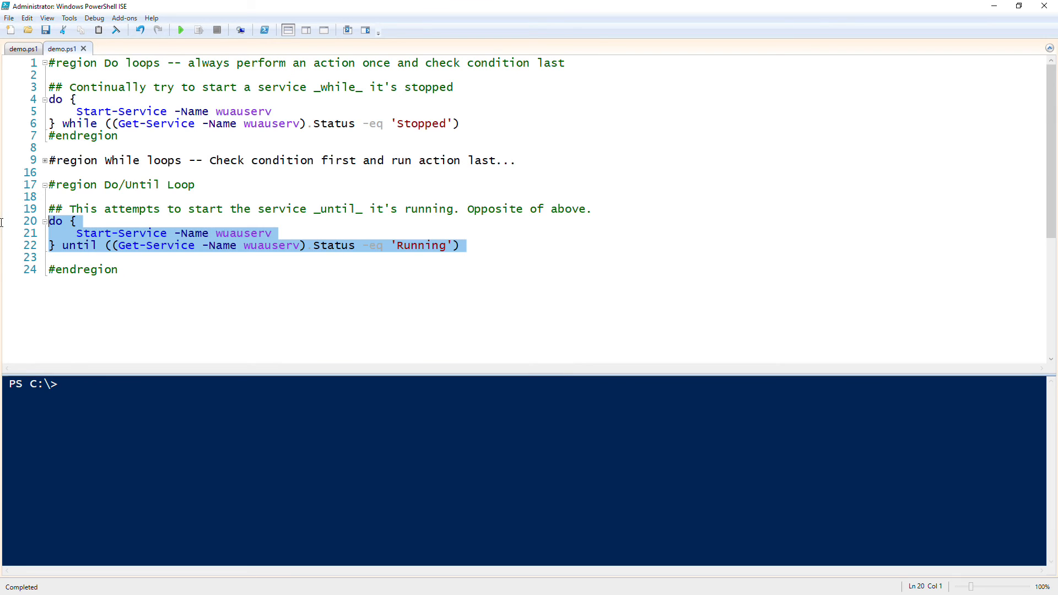
click(199, 30)
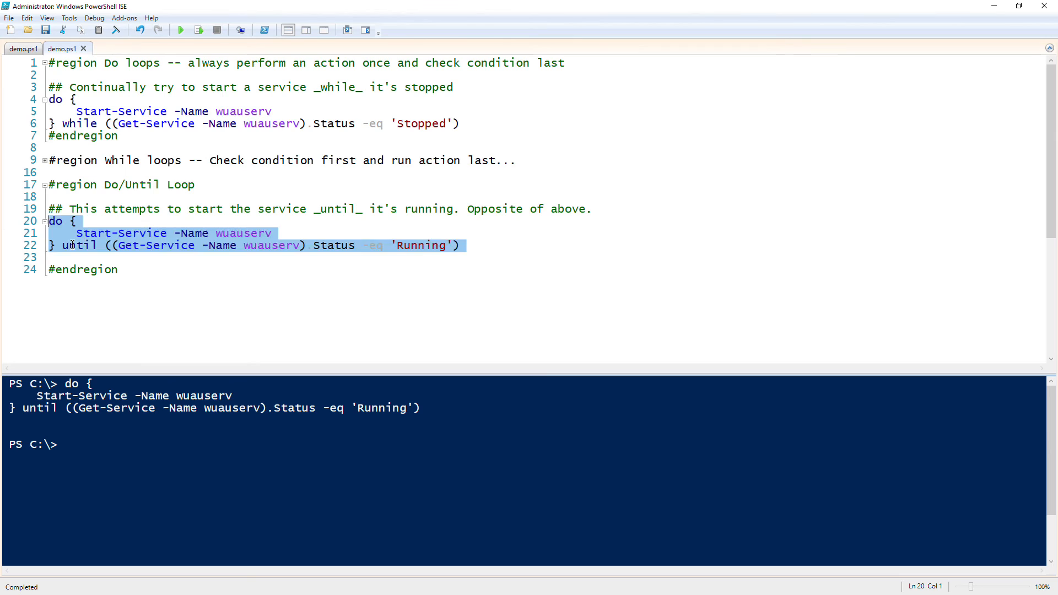
click(72, 244)
text(Stopped)
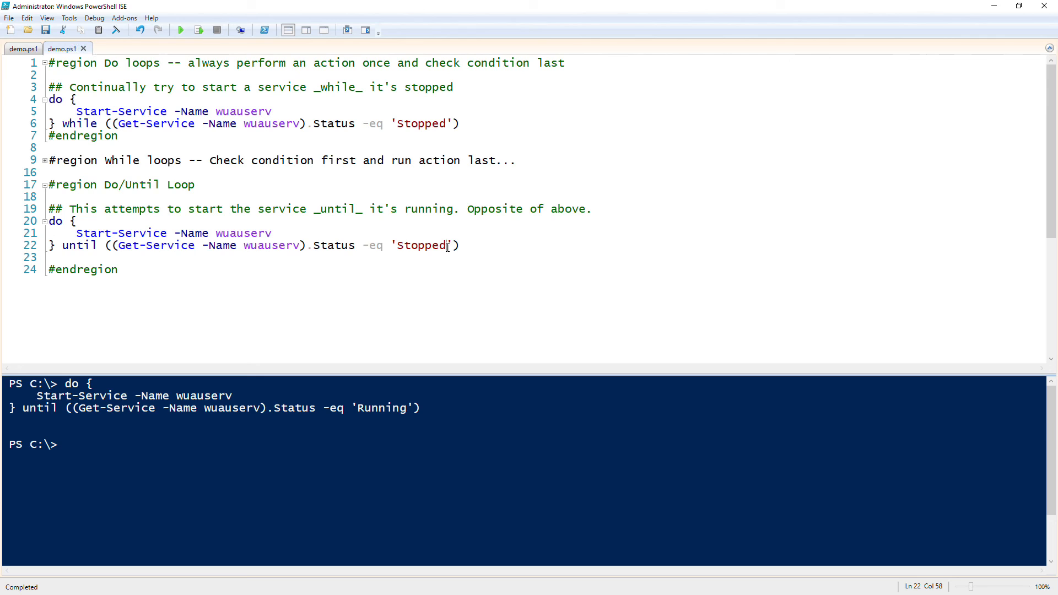
Halt the endless loop, run the Stop-Service do/until loop, and type get-service wuauserv
click(461, 244)
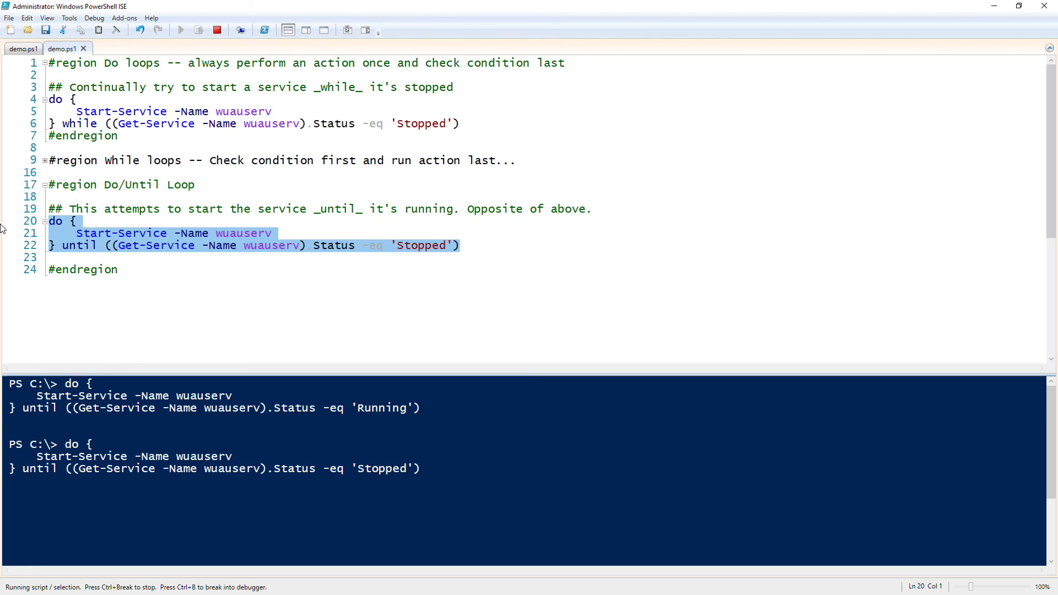
click(79, 232)
text(op)
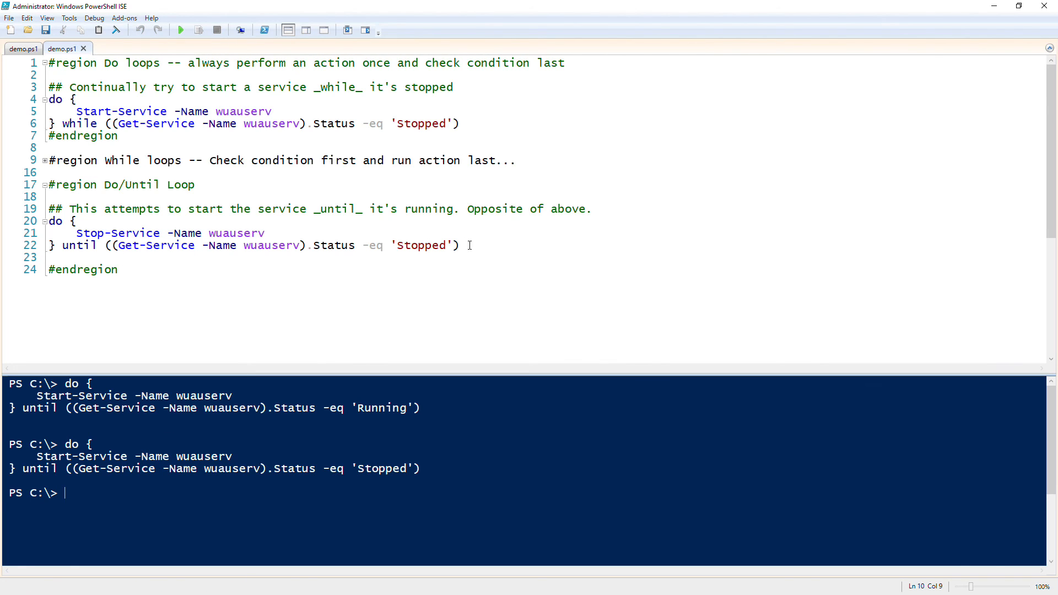
drag(461, 244, 48, 221)
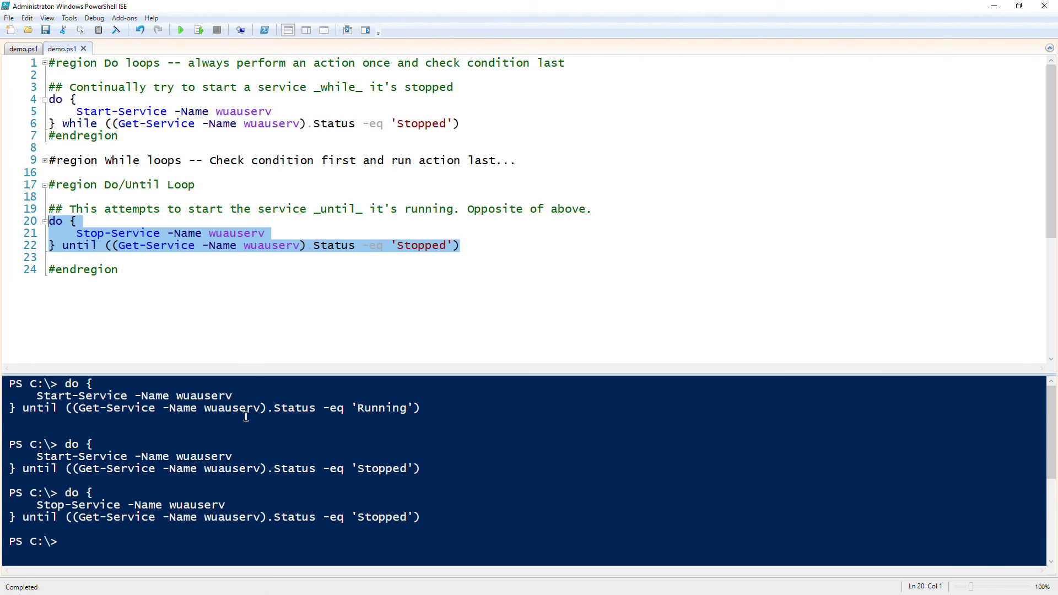
text(get-)
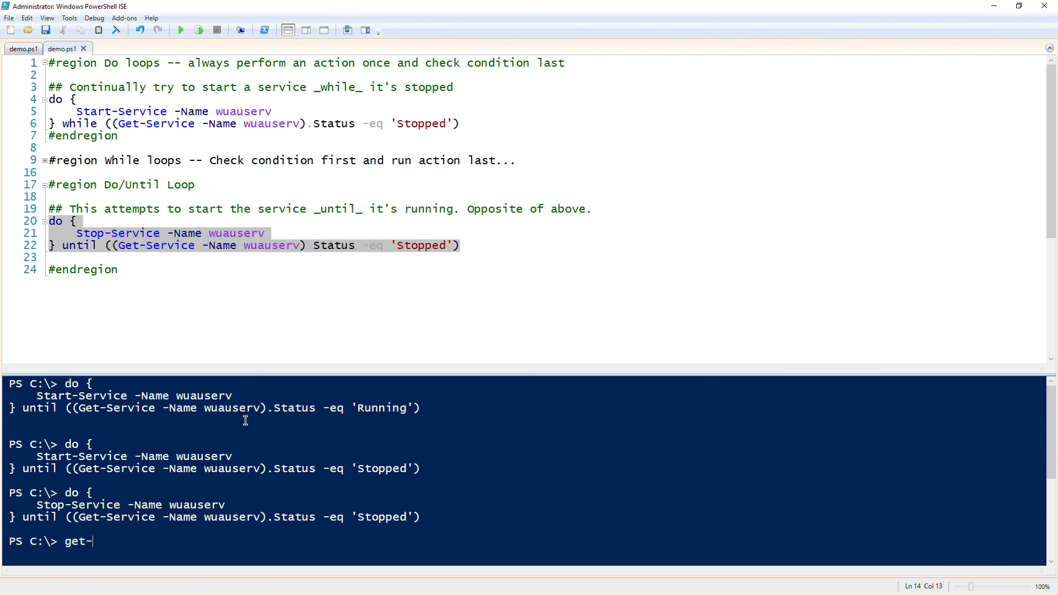
text(service wuauser)
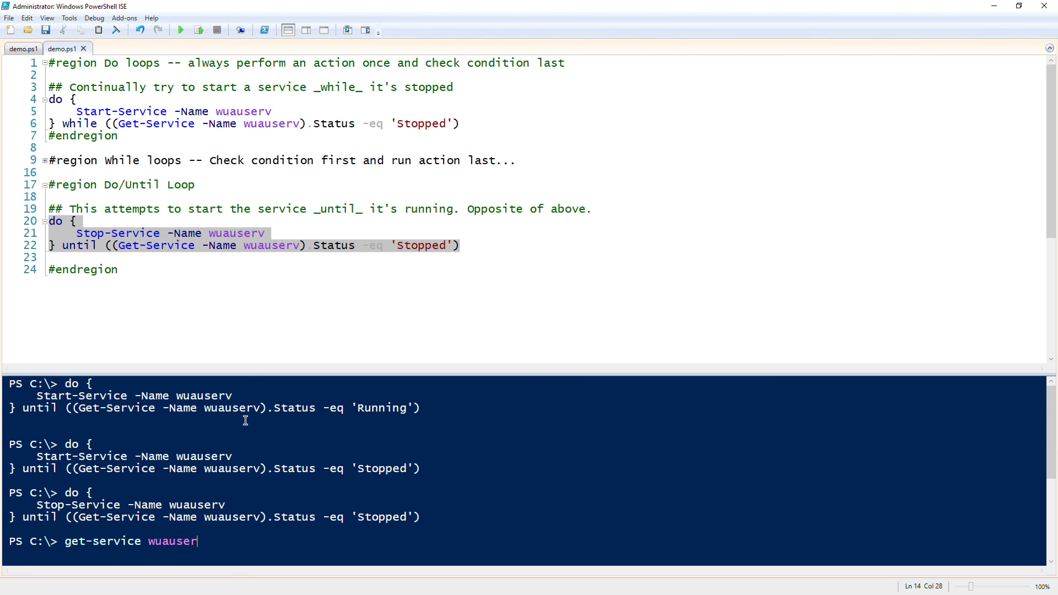